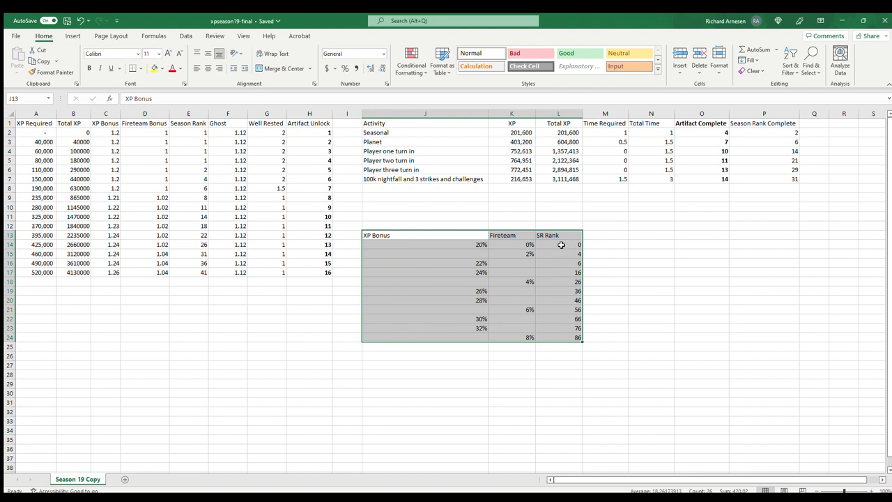
{"action": "mouse_move", "coordinate": [466, 243]}
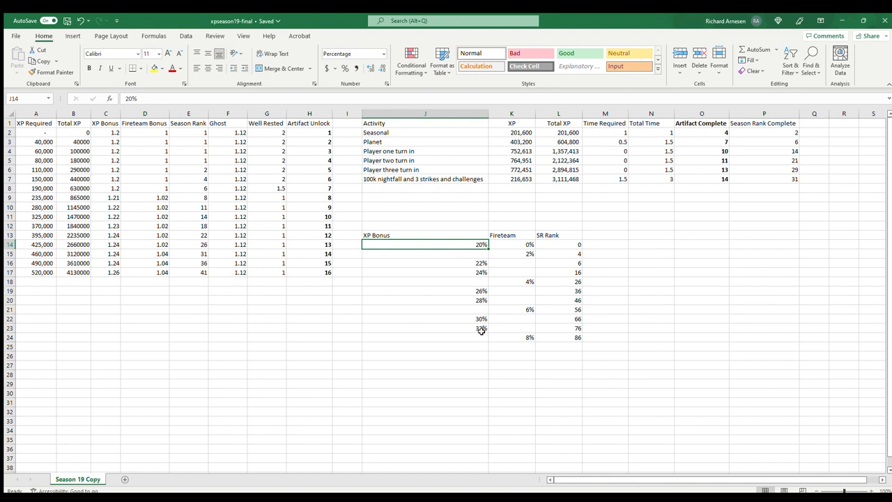
Inspect the Seasonal XP formula: 75,000 times the XP, fireteam, ghost and well-rested bonuses.
{"action": "left_click", "coordinate": [558, 328]}
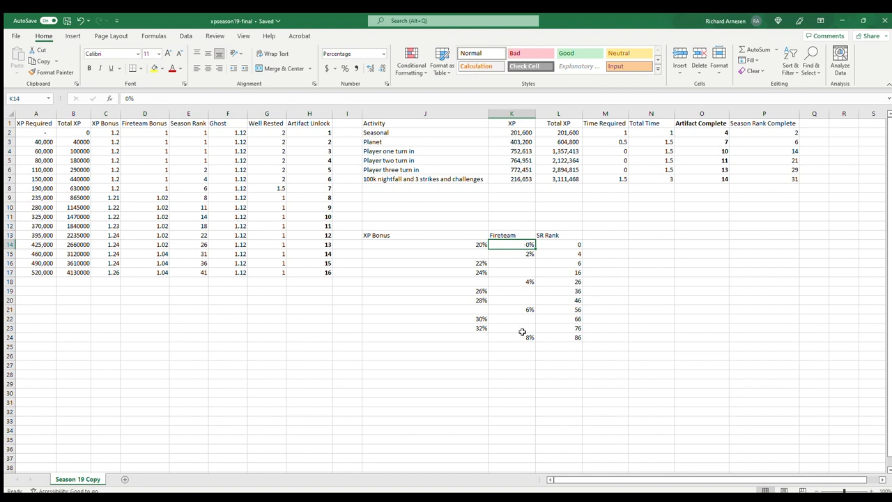
{"action": "left_click", "coordinate": [557, 337]}
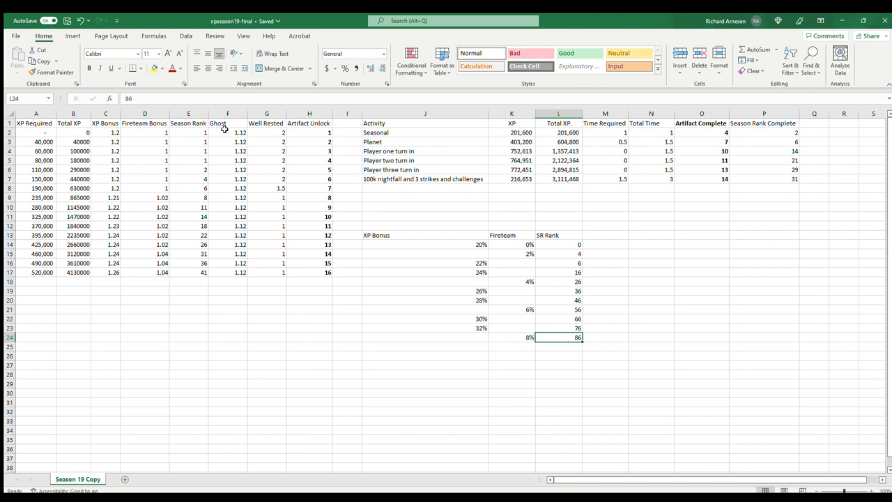
{"action": "mouse_move", "coordinate": [330, 181]}
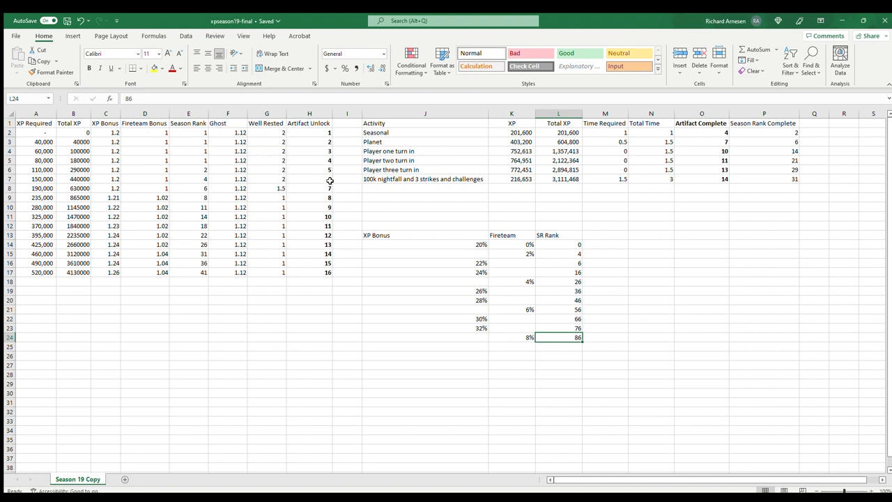
{"action": "mouse_move", "coordinate": [263, 133]}
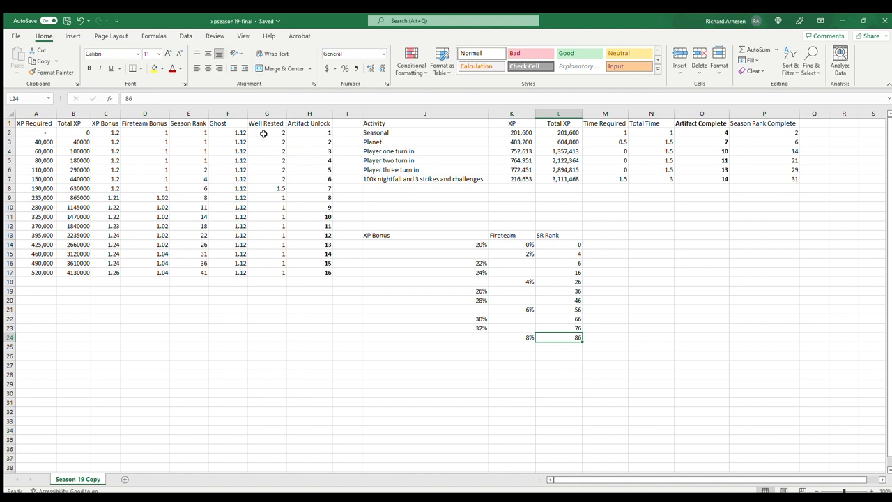
{"action": "mouse_move", "coordinate": [300, 153]}
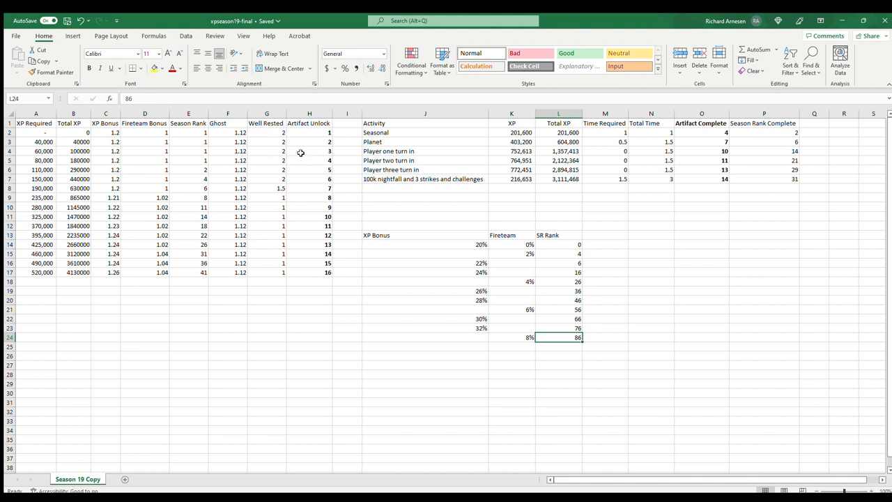
{"action": "mouse_move", "coordinate": [501, 269]}
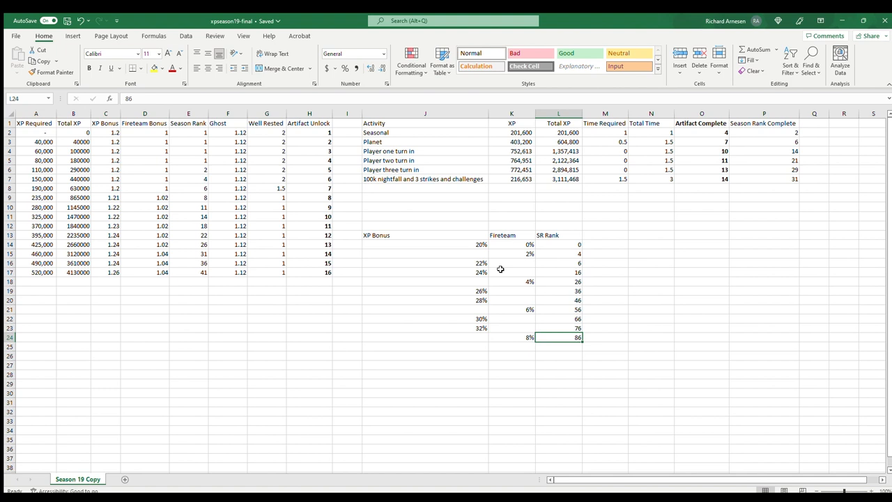
{"action": "mouse_move", "coordinate": [399, 210]}
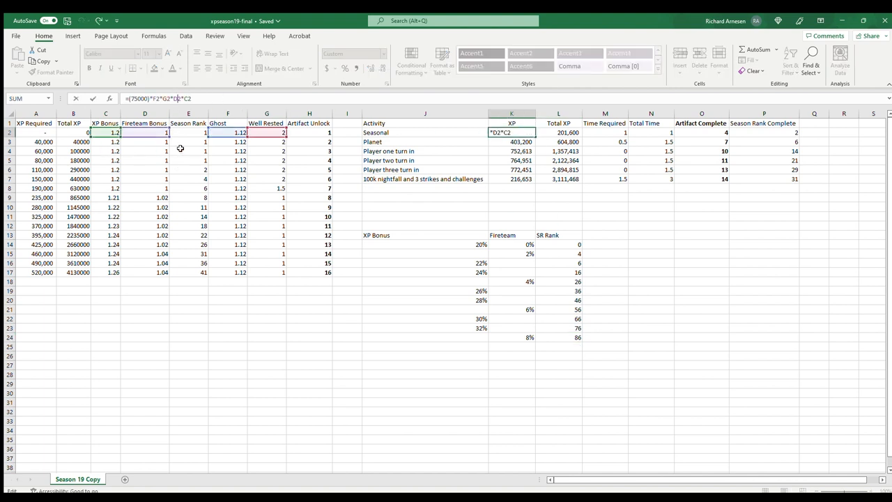
{"action": "mouse_move", "coordinate": [165, 150]}
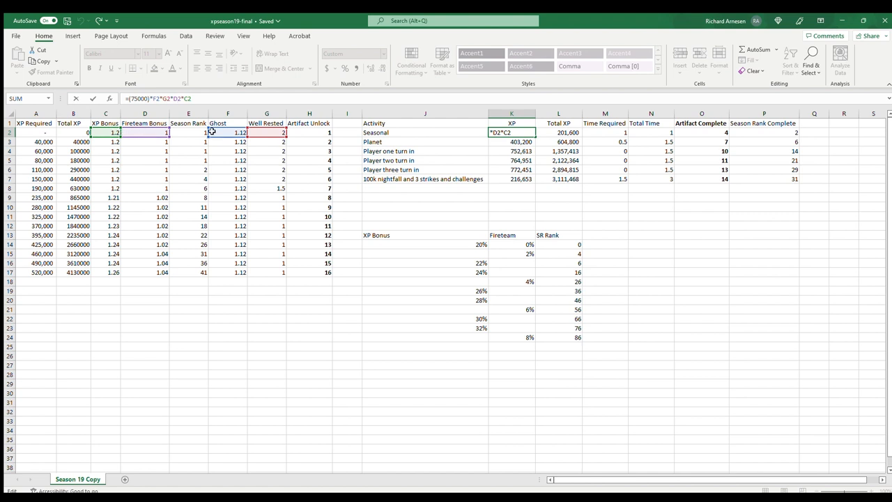
{"action": "mouse_move", "coordinate": [382, 208]}
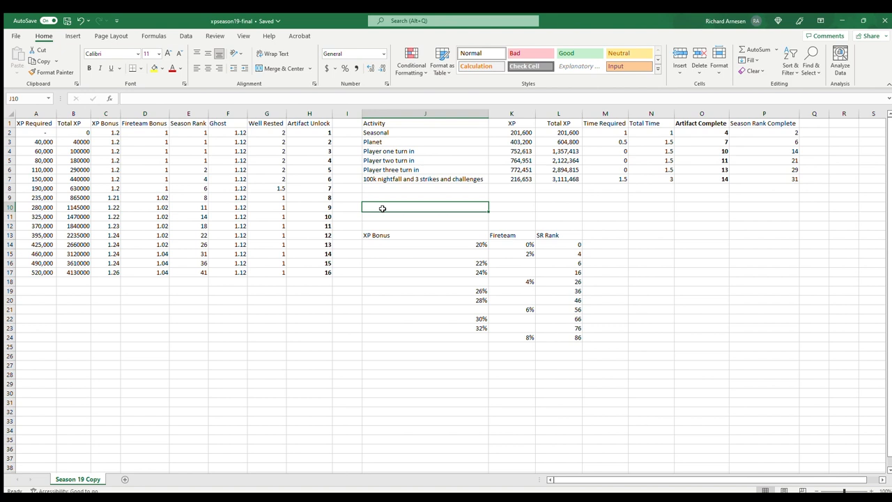
{"action": "mouse_move", "coordinate": [378, 224]}
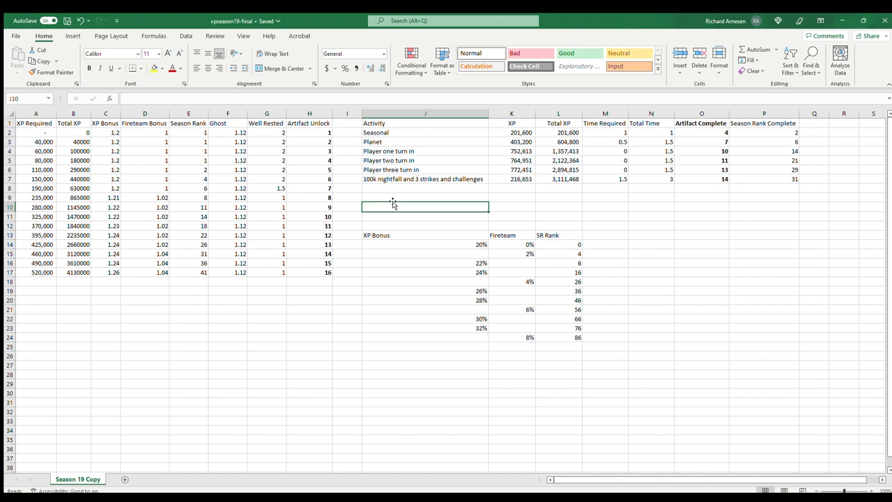
{"action": "mouse_move", "coordinate": [391, 203]}
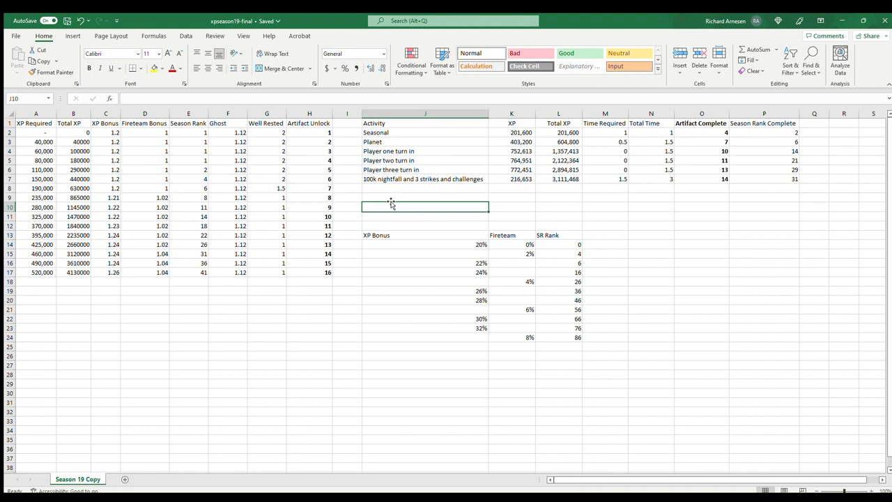
{"action": "mouse_move", "coordinate": [395, 197]}
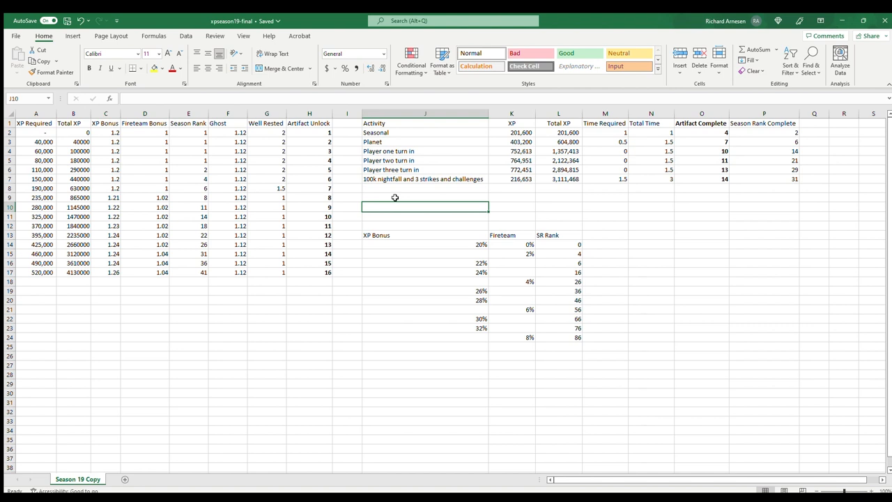
{"action": "mouse_move", "coordinate": [385, 199]}
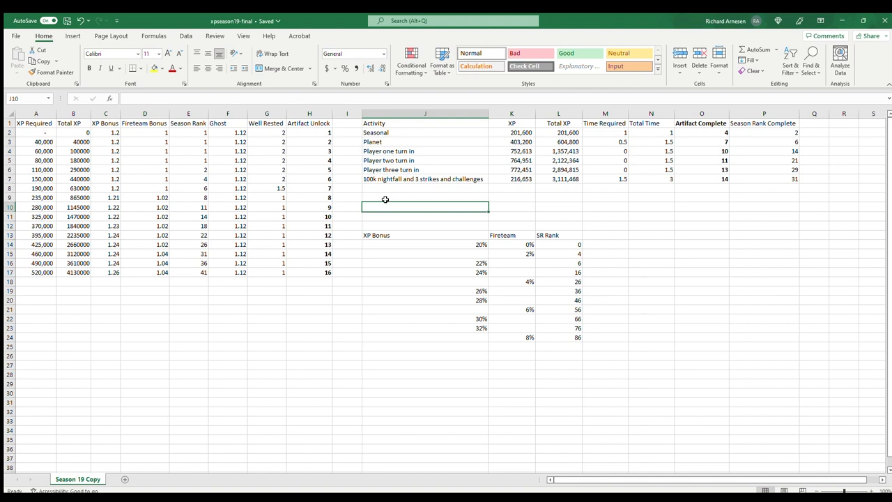
{"action": "mouse_move", "coordinate": [395, 160]}
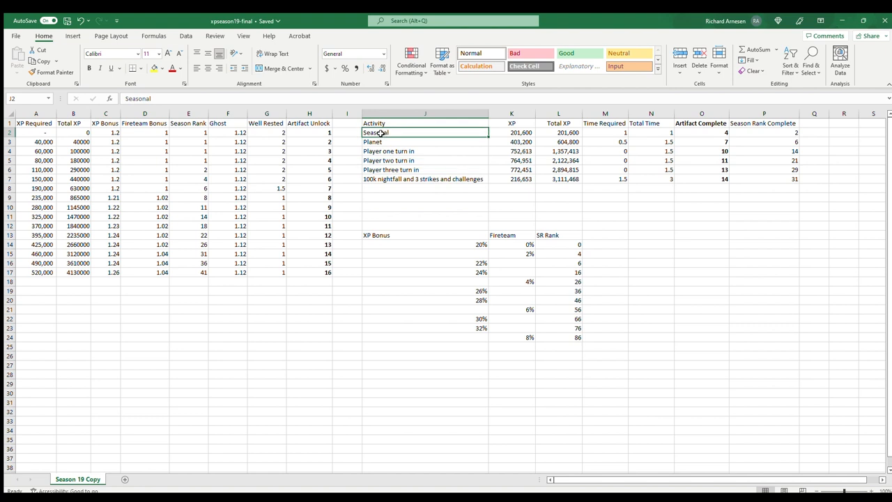
{"action": "mouse_move", "coordinate": [373, 133]}
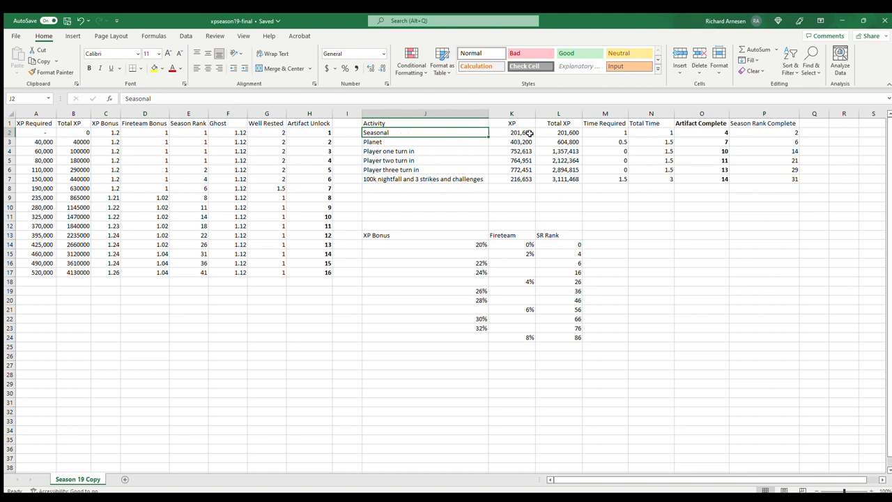
{"action": "left_click", "coordinate": [511, 132]}
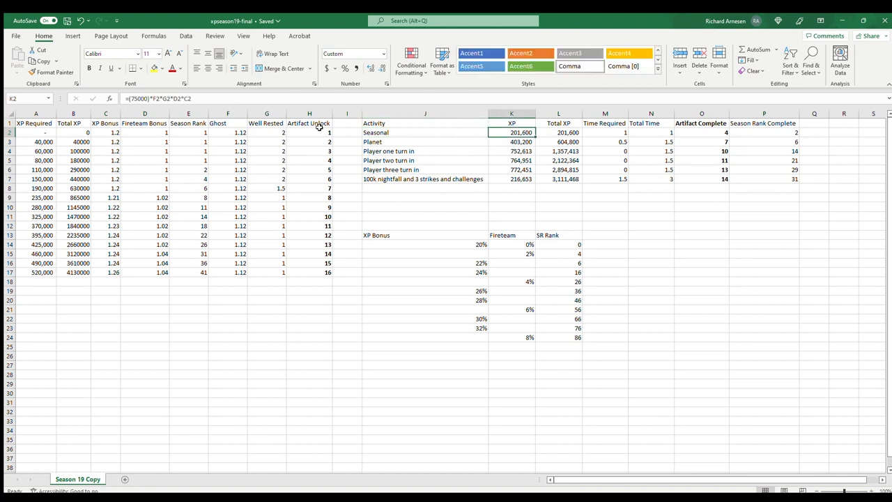
{"action": "mouse_move", "coordinate": [197, 124]}
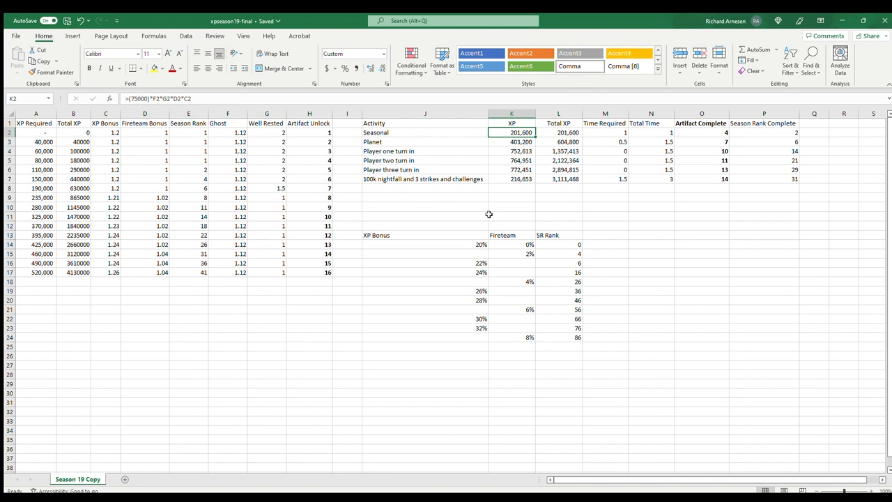
{"action": "mouse_move", "coordinate": [536, 147]}
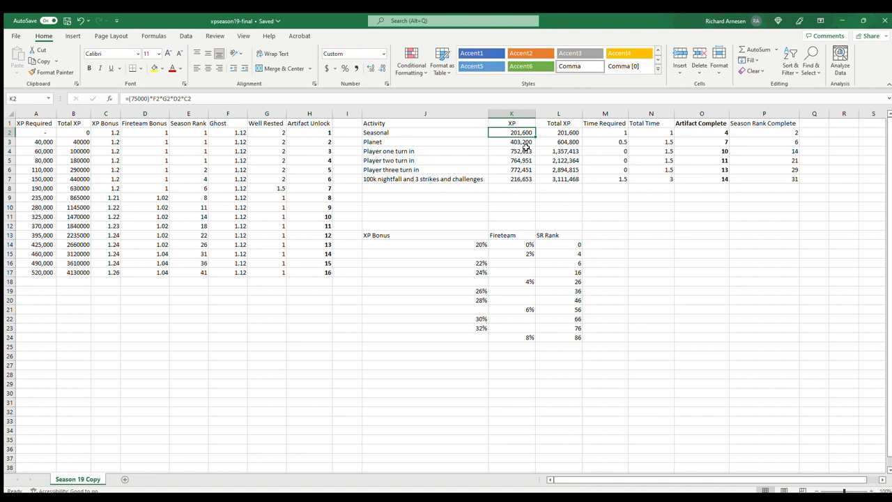
{"action": "mouse_move", "coordinate": [523, 148]}
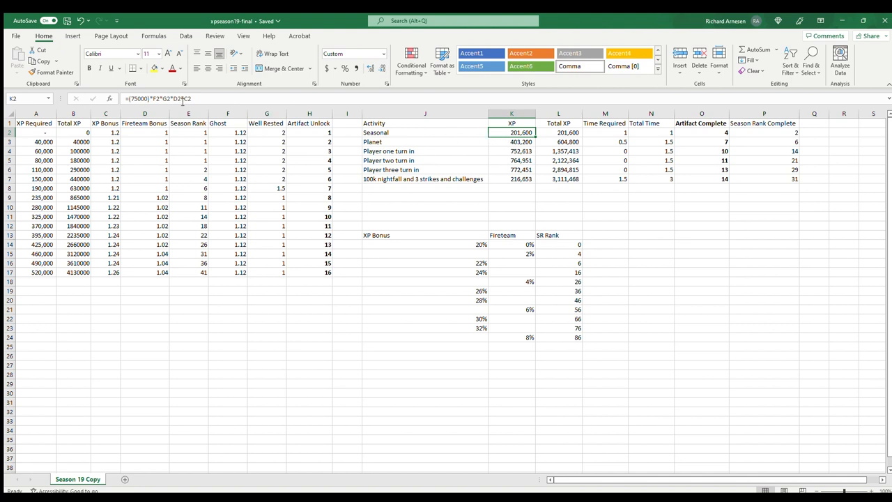
{"action": "double_click", "coordinate": [512, 132]}
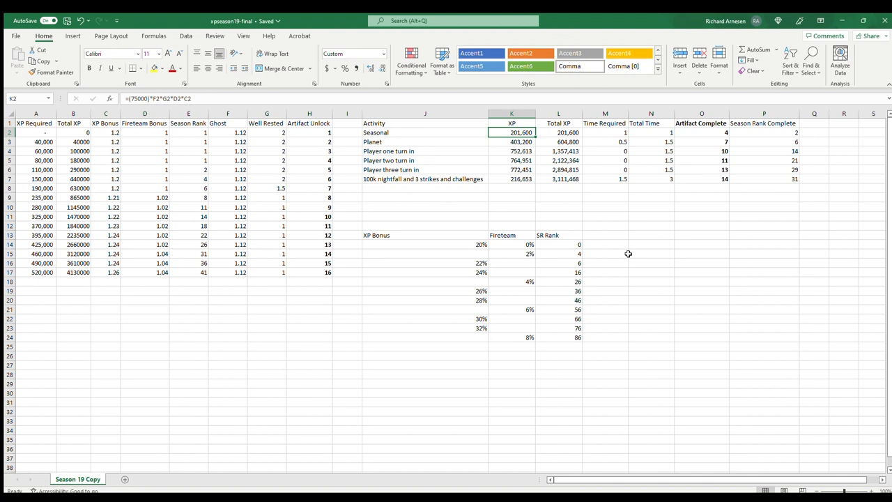
{"action": "mouse_move", "coordinate": [567, 132]}
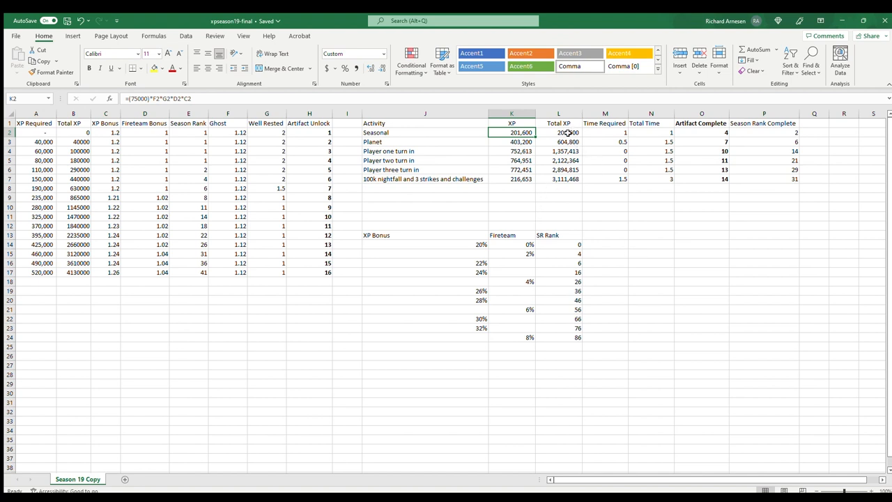
{"action": "left_click", "coordinate": [763, 132]}
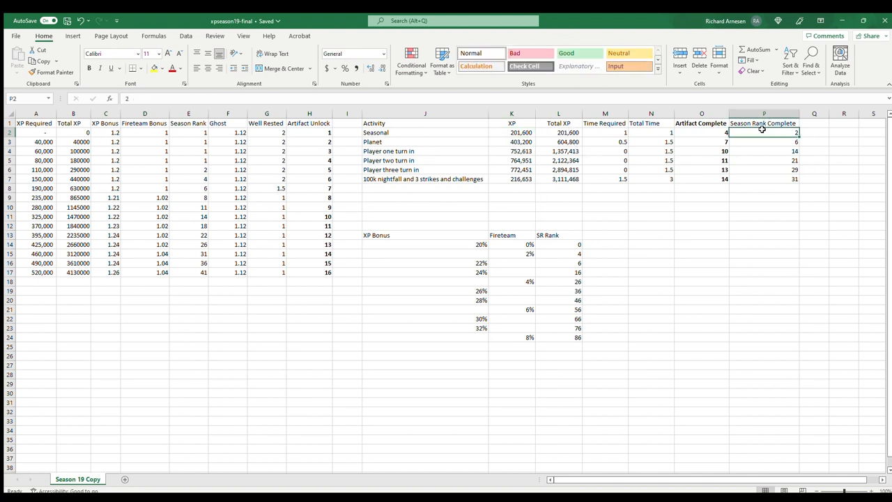
{"action": "left_click", "coordinate": [701, 132]}
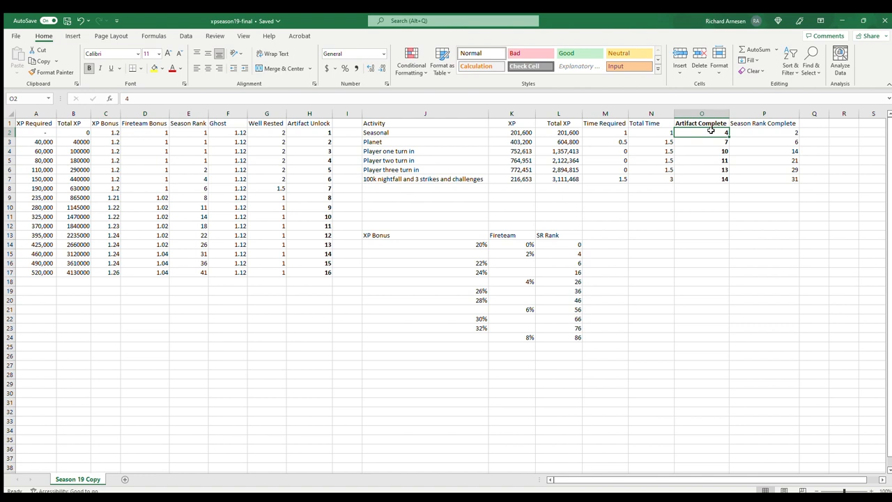
{"action": "left_click", "coordinate": [650, 133]}
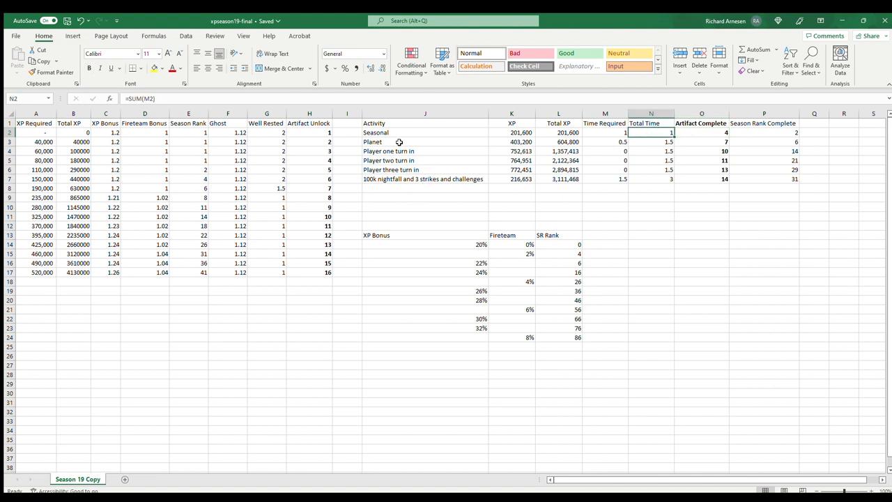
{"action": "left_click", "coordinate": [399, 141]}
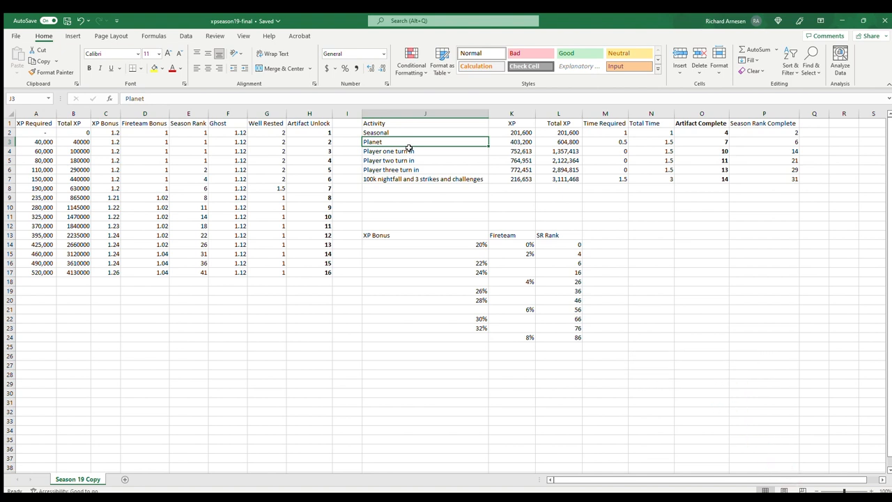
{"action": "mouse_move", "coordinate": [499, 162]}
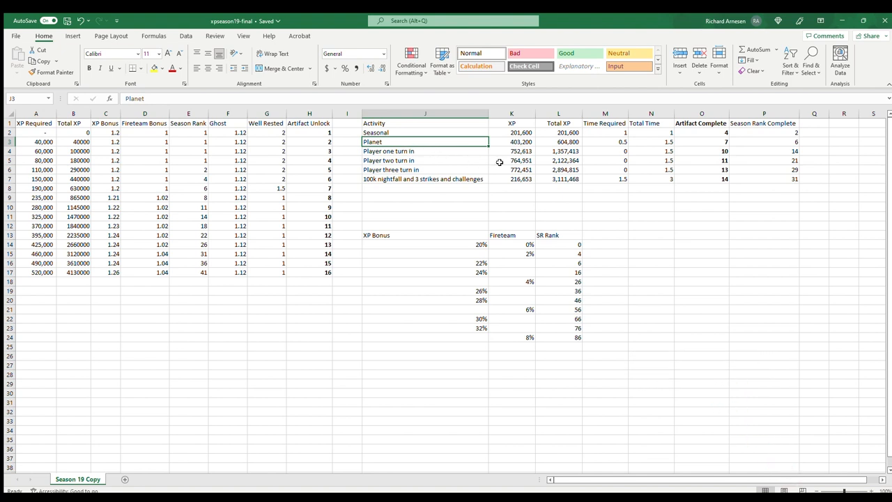
{"action": "left_click", "coordinate": [605, 142]}
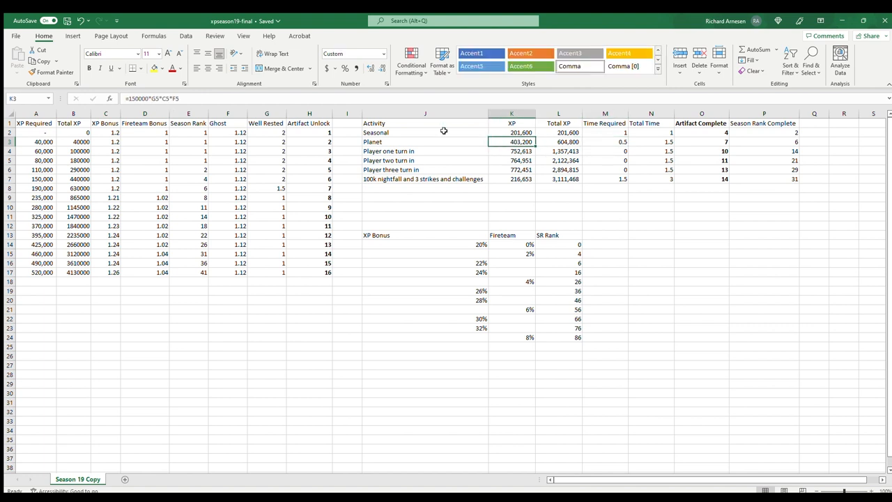
{"action": "left_click", "coordinate": [558, 141]}
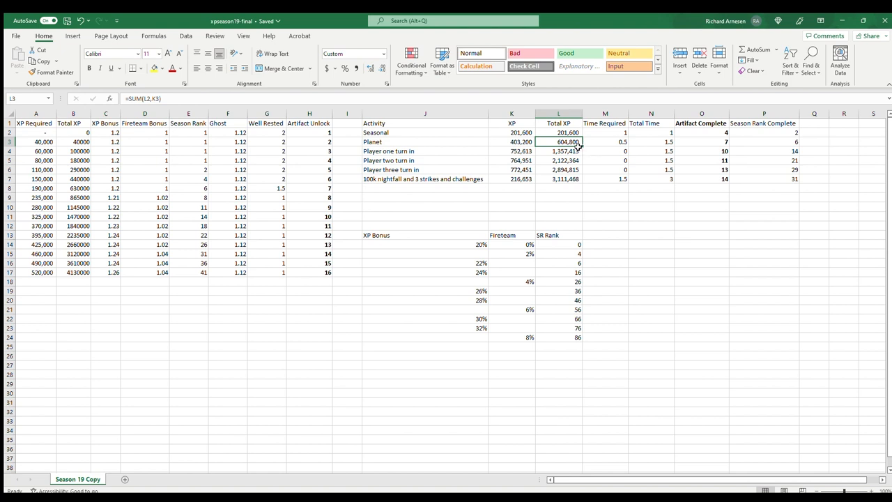
{"action": "left_click", "coordinate": [763, 142]}
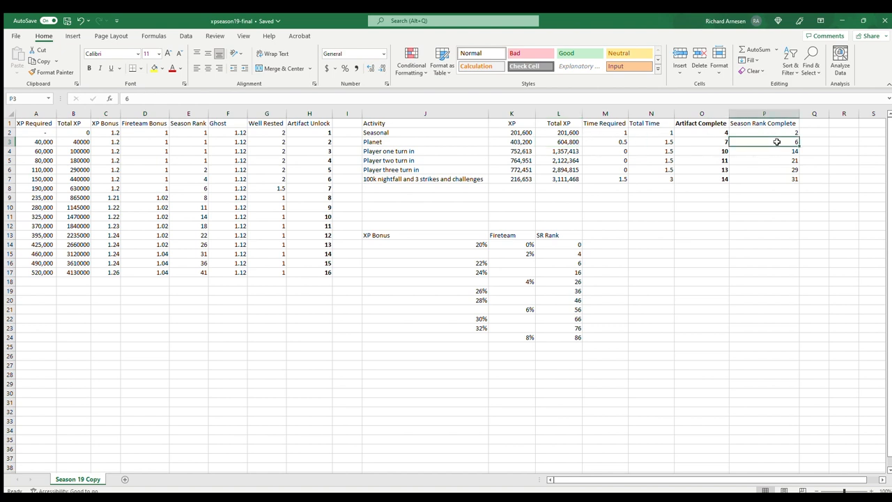
{"action": "left_click", "coordinate": [701, 141]}
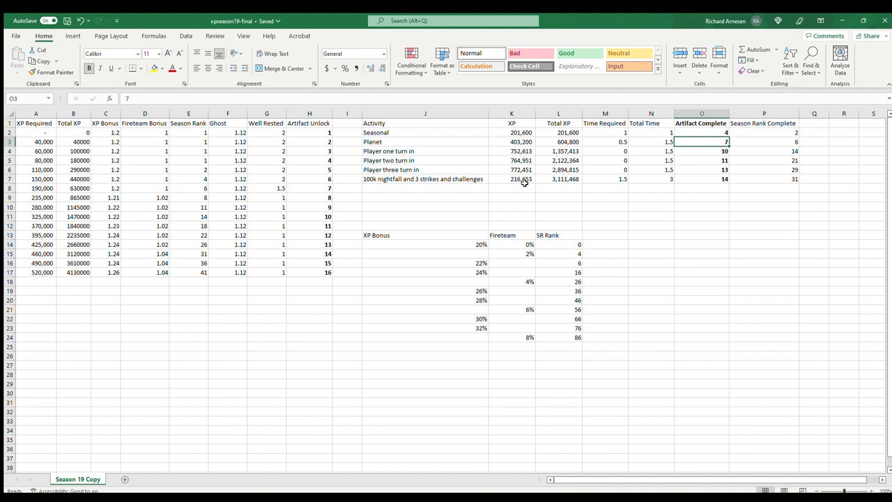
{"action": "left_click_drag", "start_coordinate": [188, 225], "coordinate": [309, 271]}
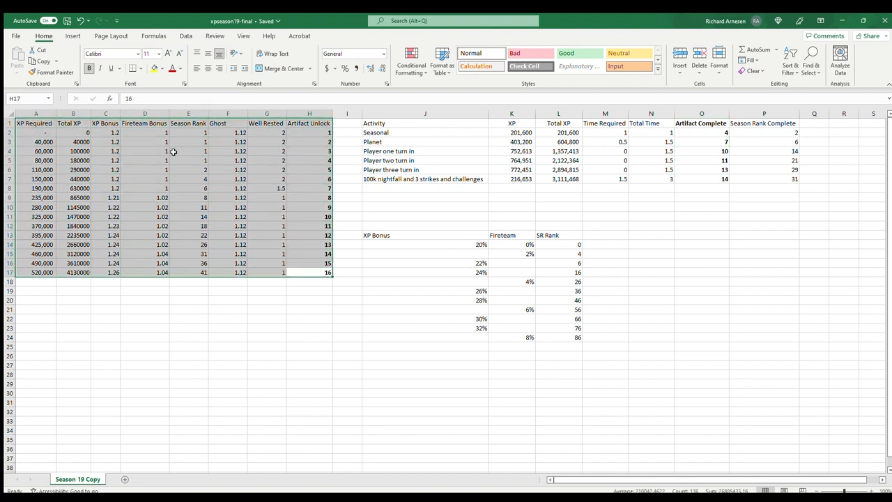
{"action": "left_click", "coordinate": [144, 141]}
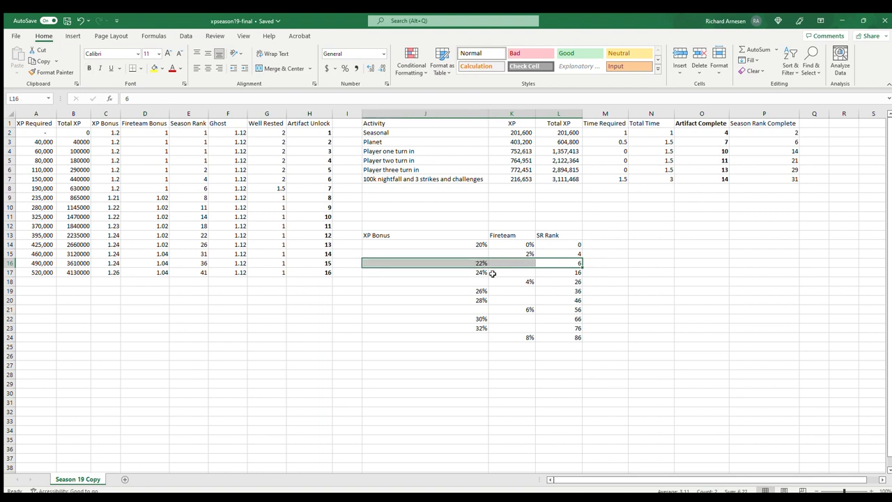
{"action": "mouse_move", "coordinate": [478, 273]}
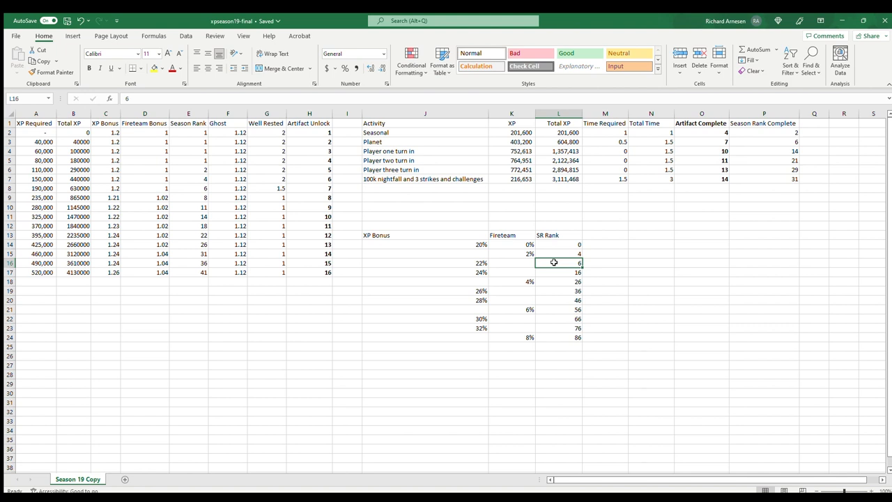
{"action": "mouse_move", "coordinate": [535, 261]}
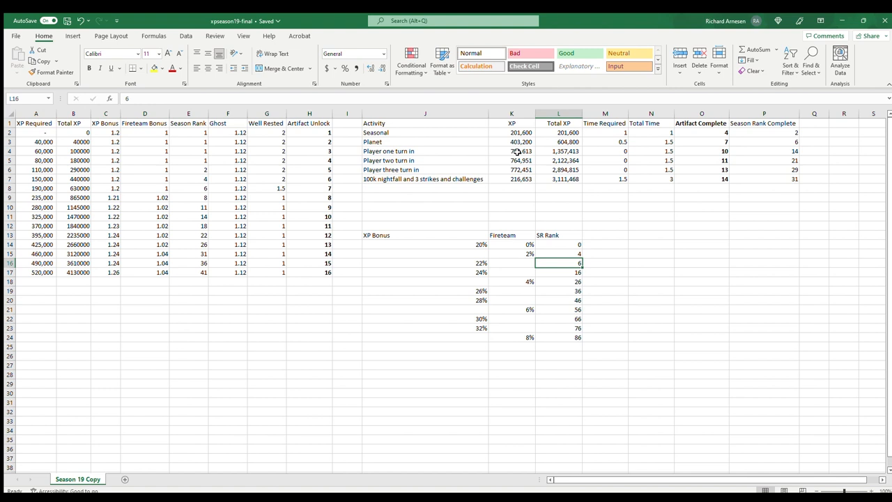
{"action": "left_click", "coordinate": [512, 161]}
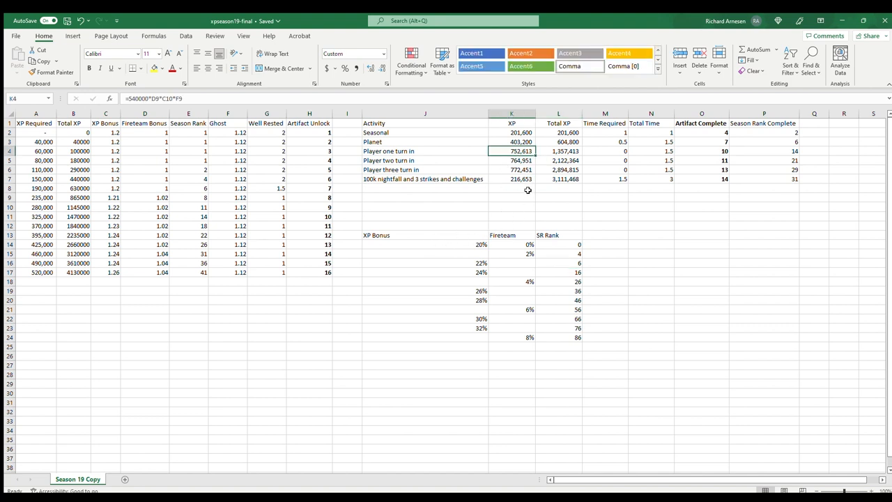
{"action": "left_click", "coordinate": [511, 169]}
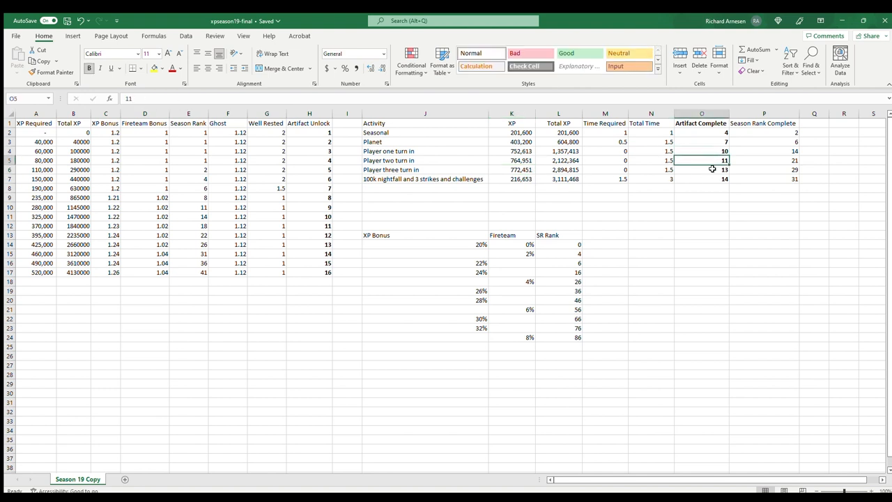
{"action": "left_click", "coordinate": [701, 169]}
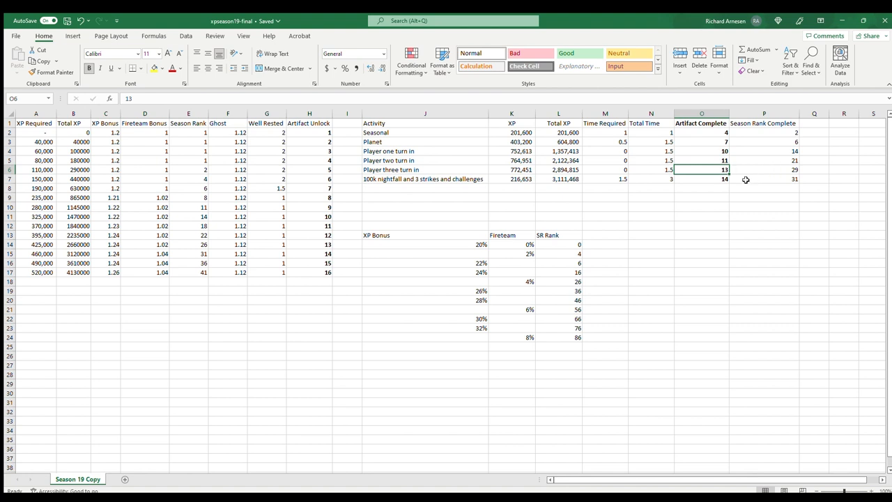
{"action": "mouse_move", "coordinate": [459, 176]}
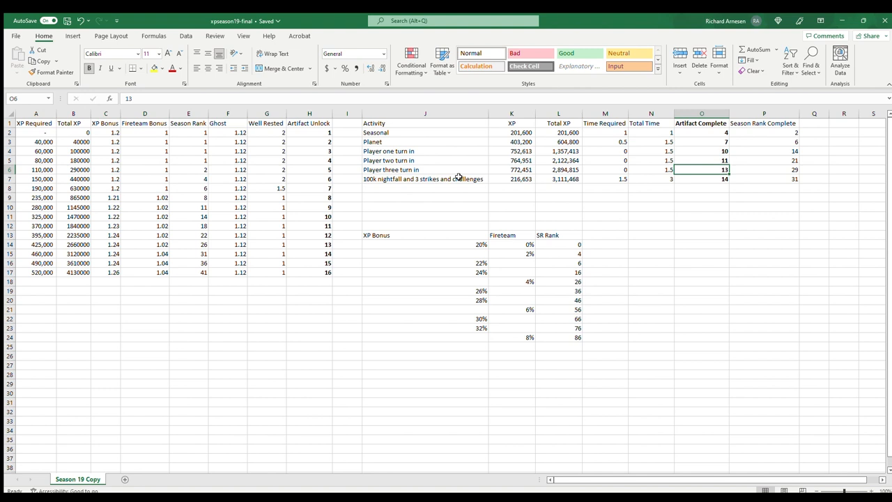
{"action": "left_click", "coordinate": [425, 178]}
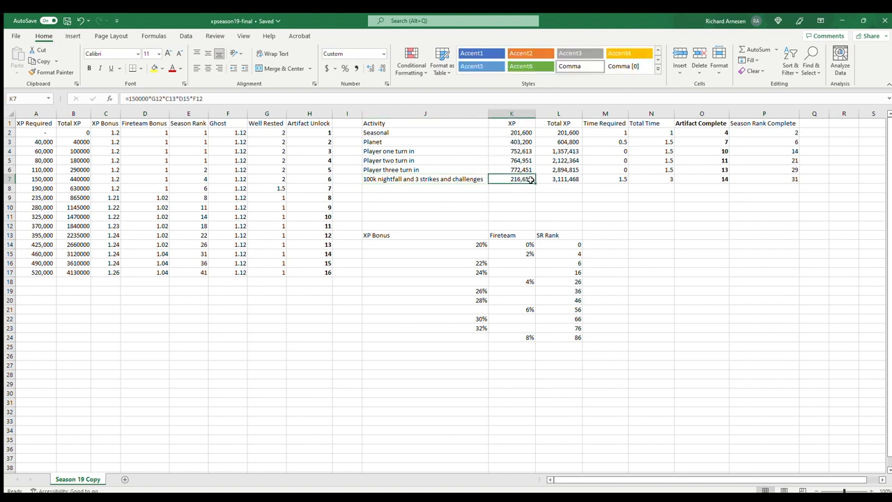
{"action": "mouse_move", "coordinate": [605, 178]}
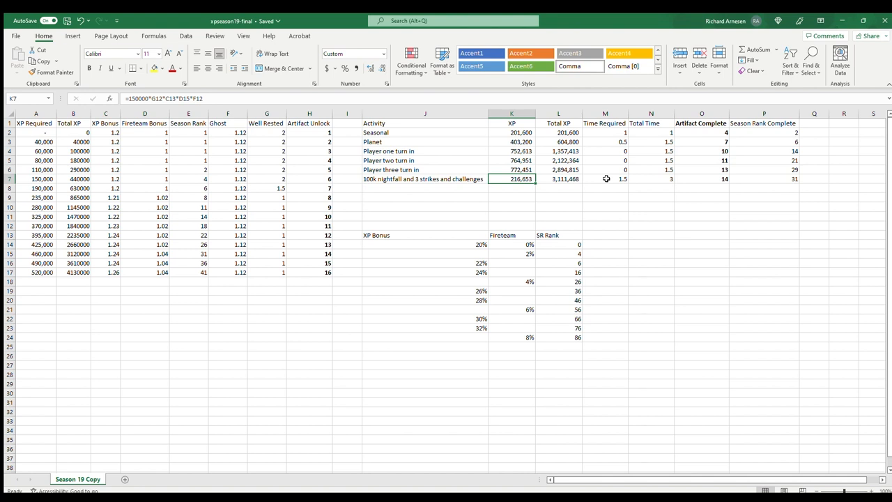
{"action": "mouse_move", "coordinate": [598, 178]}
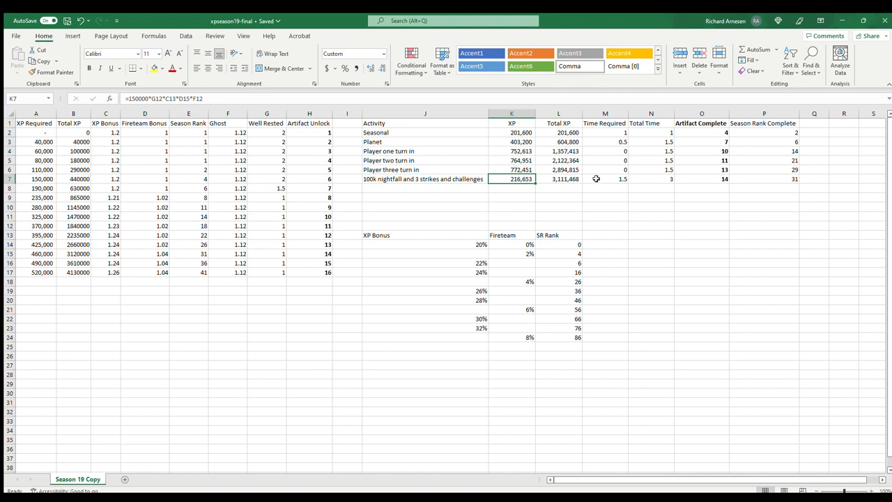